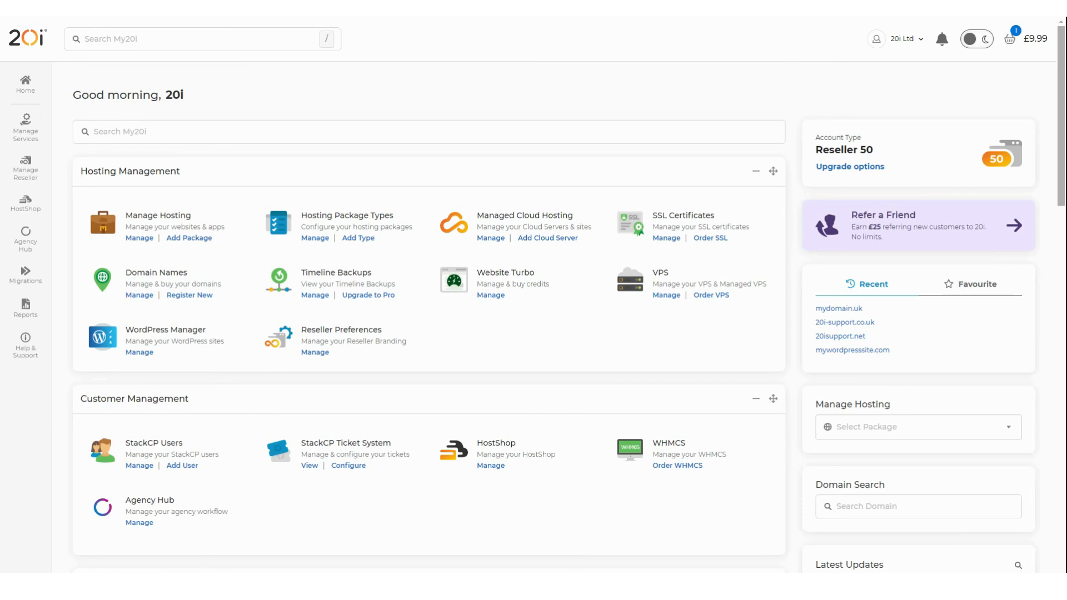
pyautogui.moveTo(142, 254)
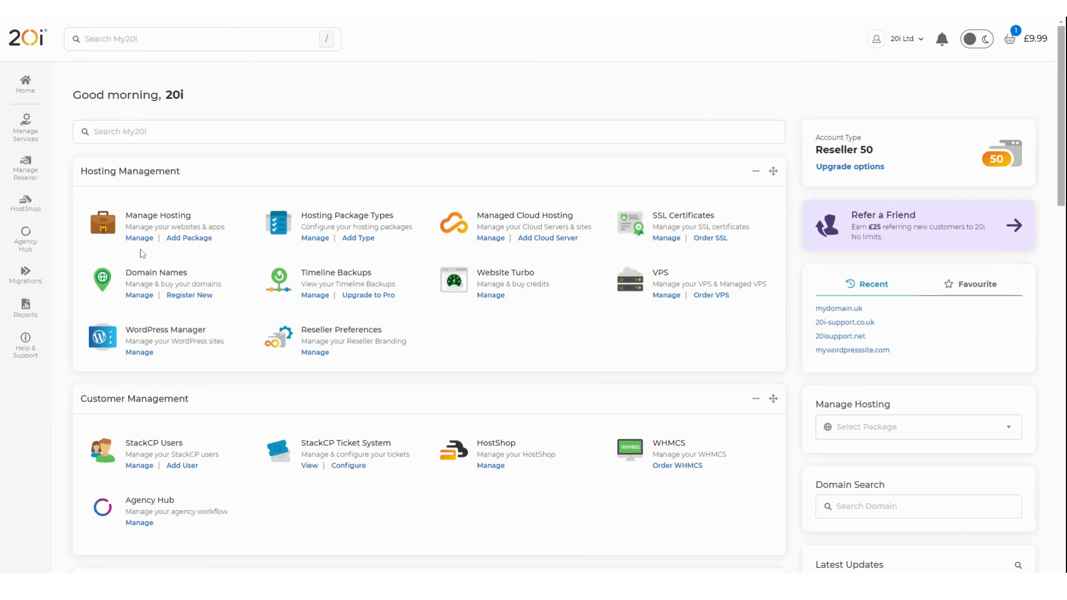
# Open Manage Hosting to list the account's eight hosting packages.
pyautogui.click(139, 237)
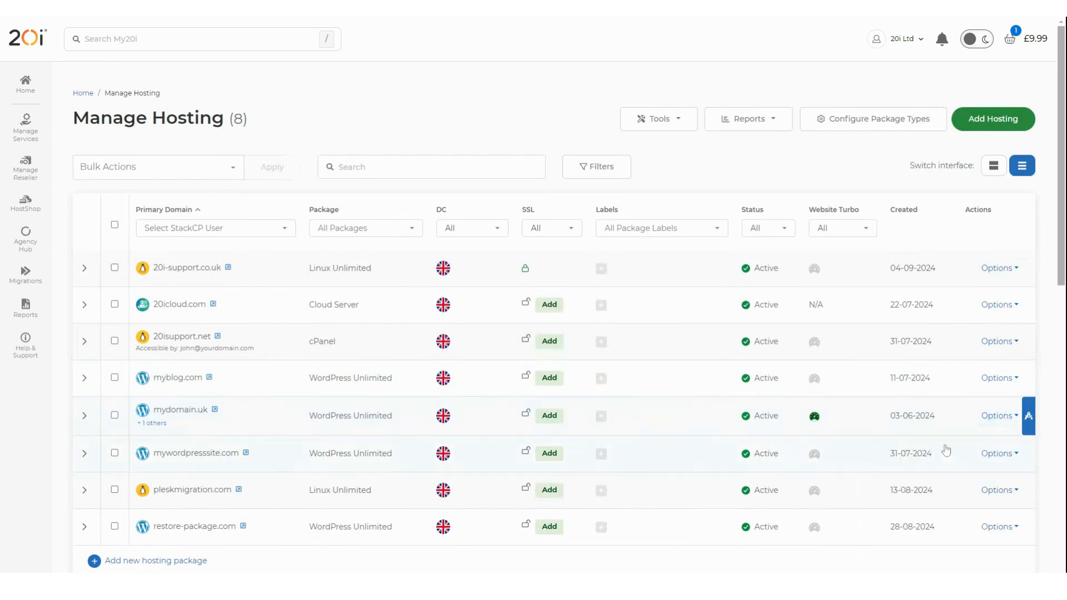
# Open the mydomain.uk package and go to its WordPress Staging tool.
pyautogui.click(180, 409)
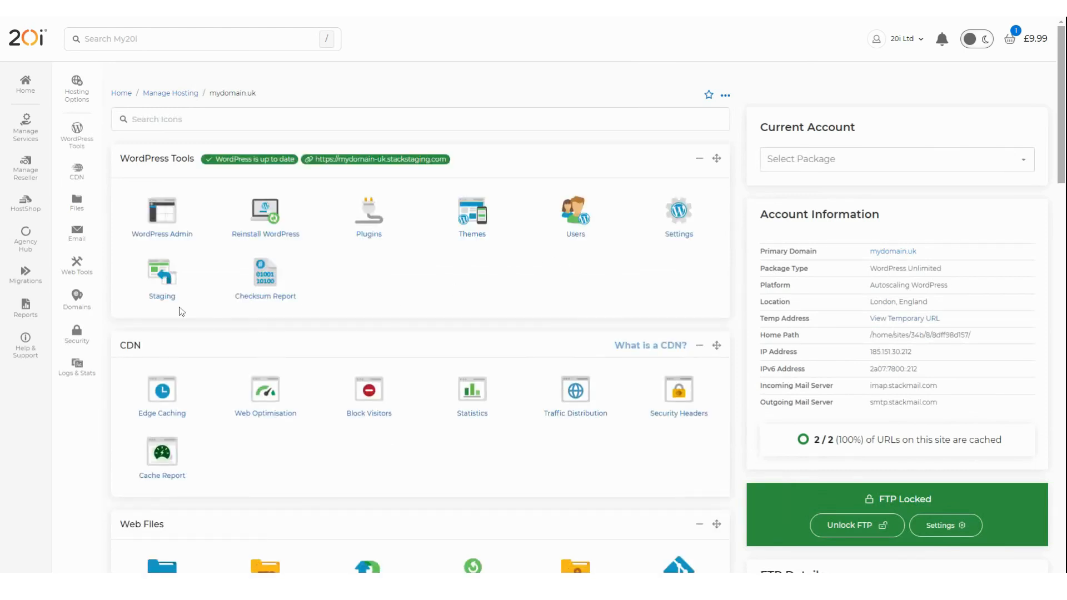
pyautogui.click(161, 279)
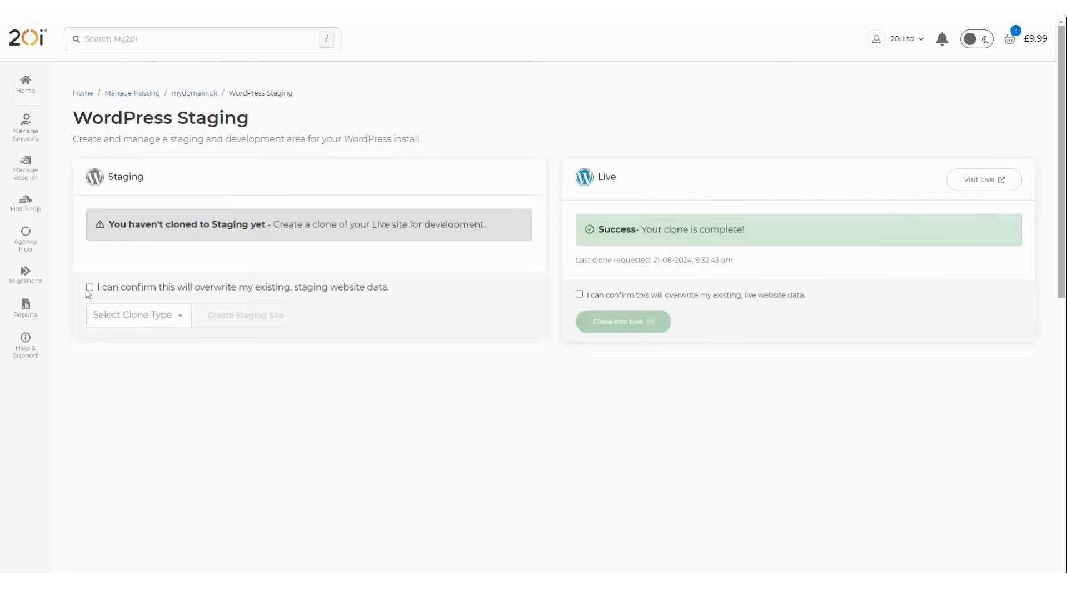
# Confirm overwriting staging data and choose 'Clone live into Staging' as the clone type.
pyautogui.click(89, 286)
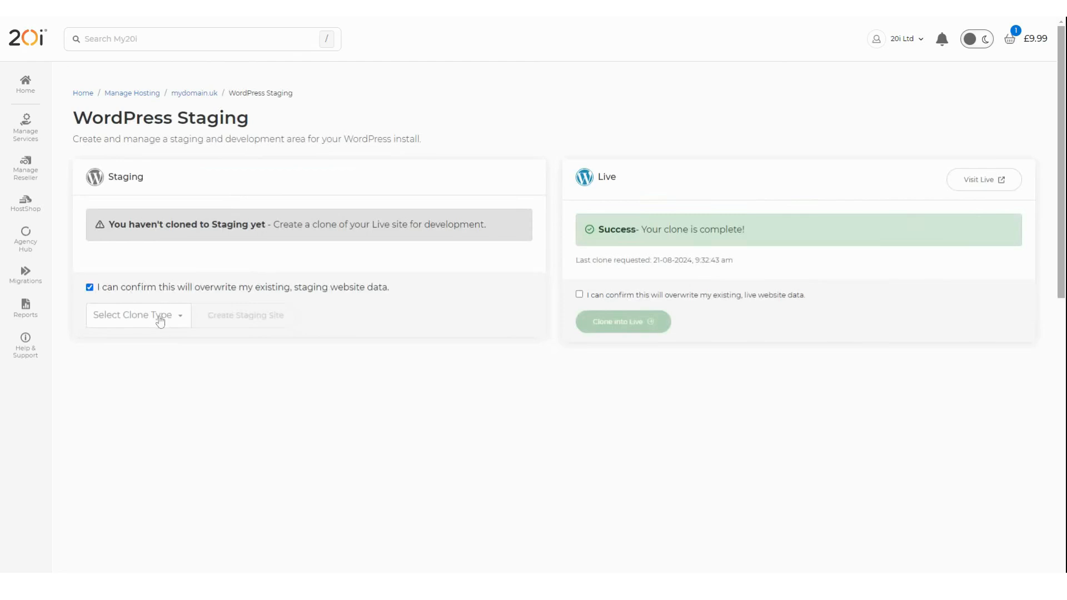
pyautogui.click(134, 315)
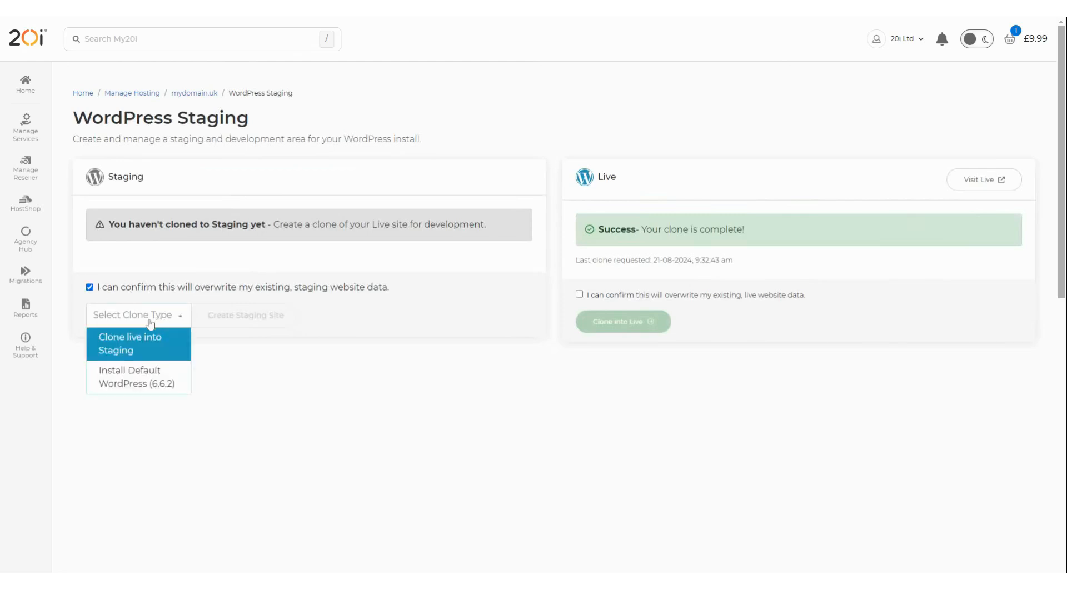
pyautogui.moveTo(149, 351)
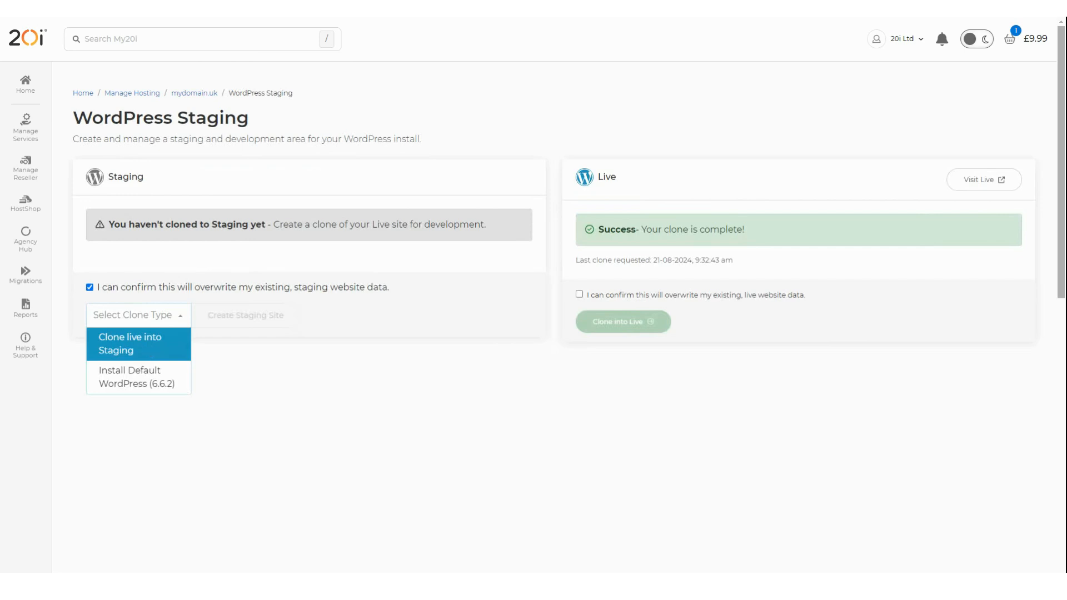
pyautogui.moveTo(134, 348)
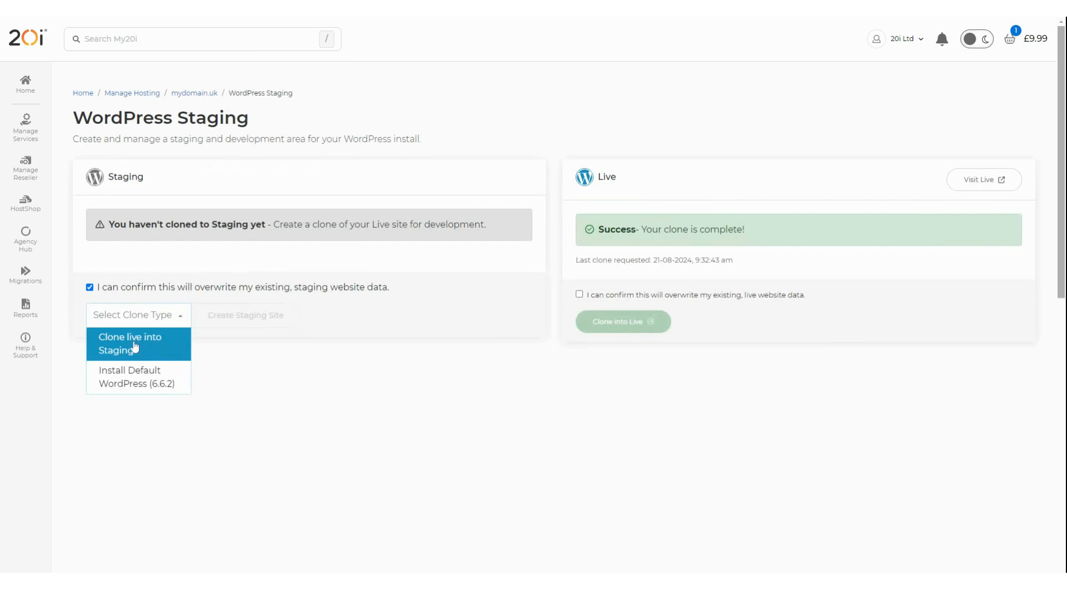
pyautogui.moveTo(129, 377)
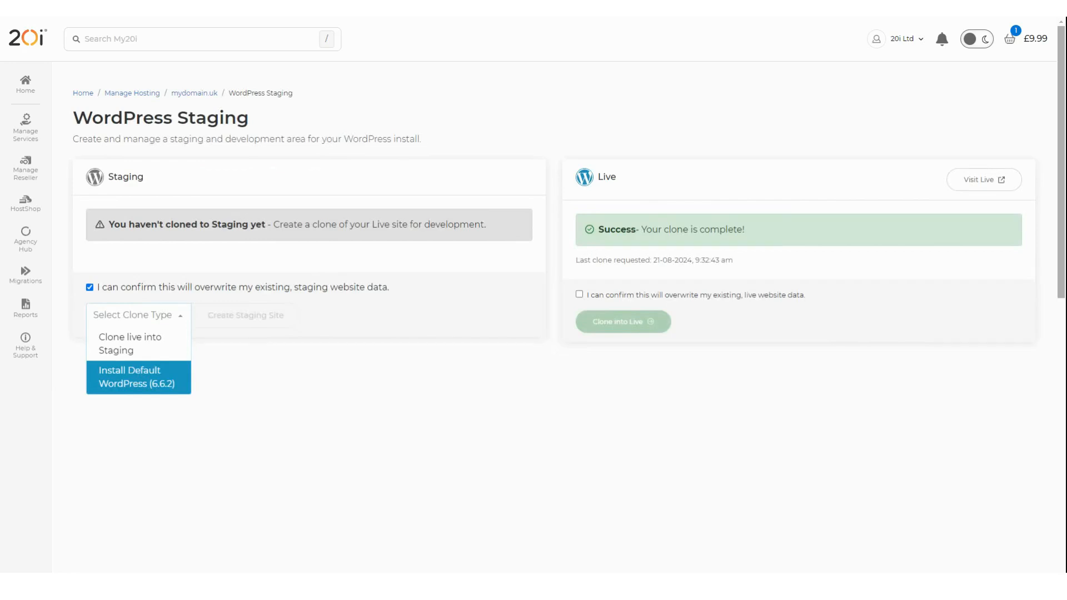
pyautogui.moveTo(131, 344)
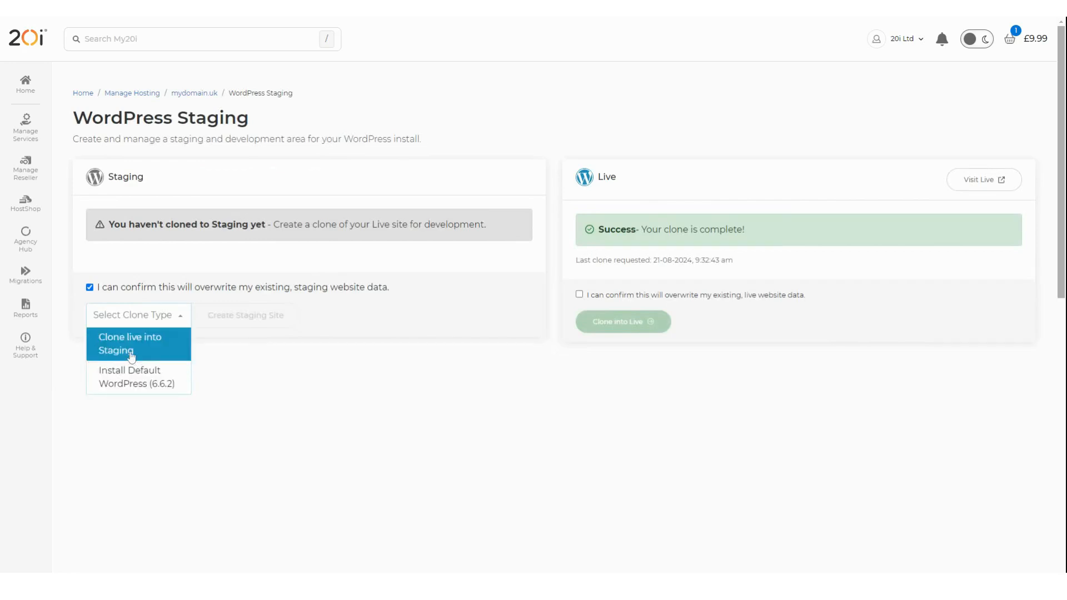
pyautogui.click(129, 344)
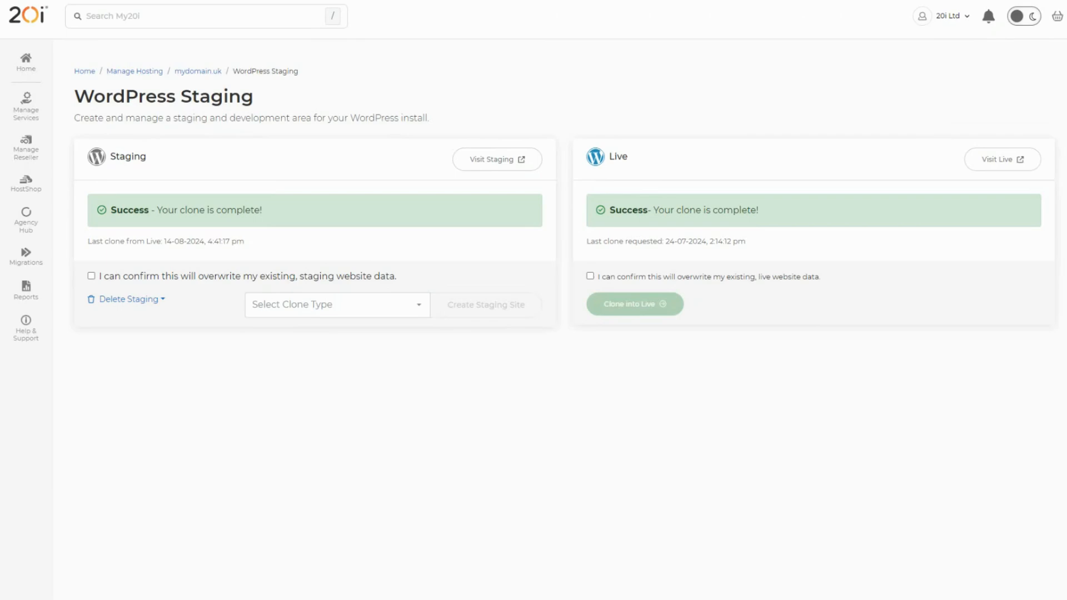
pyautogui.moveTo(497, 160)
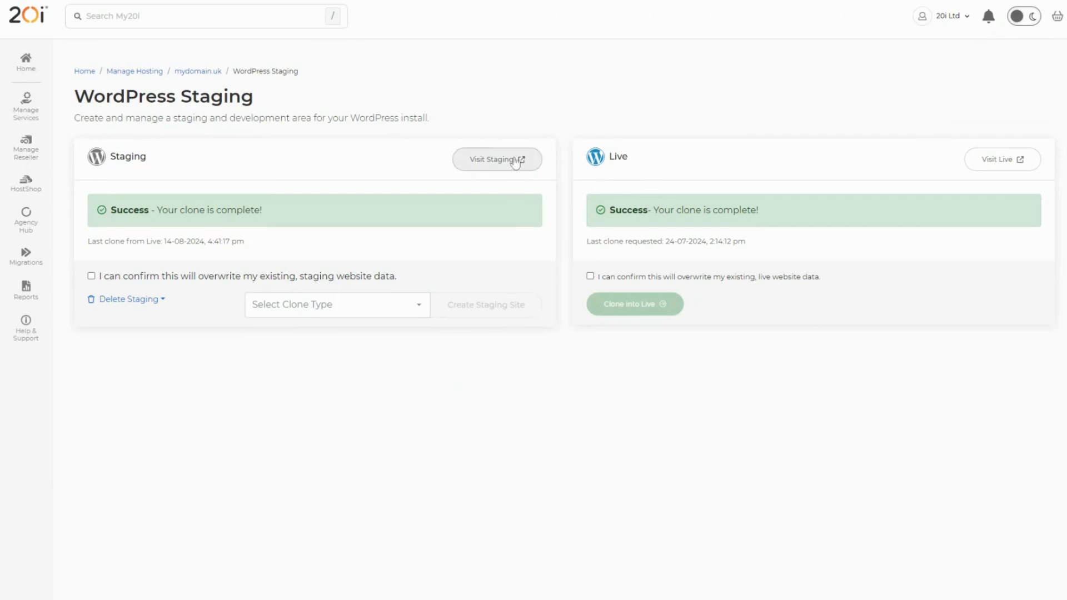
pyautogui.click(496, 160)
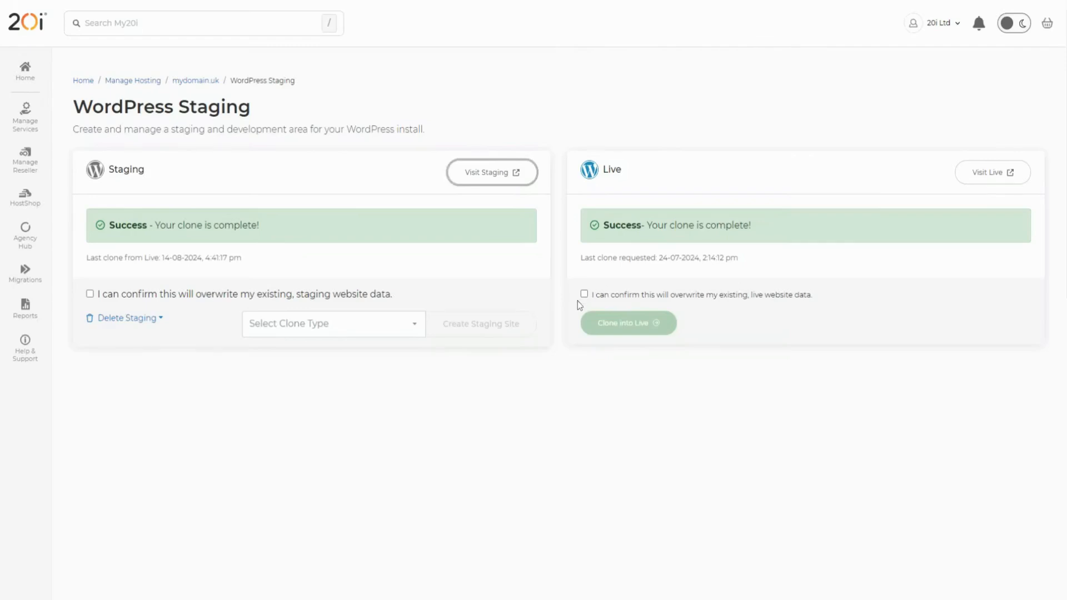
pyautogui.moveTo(569, 312)
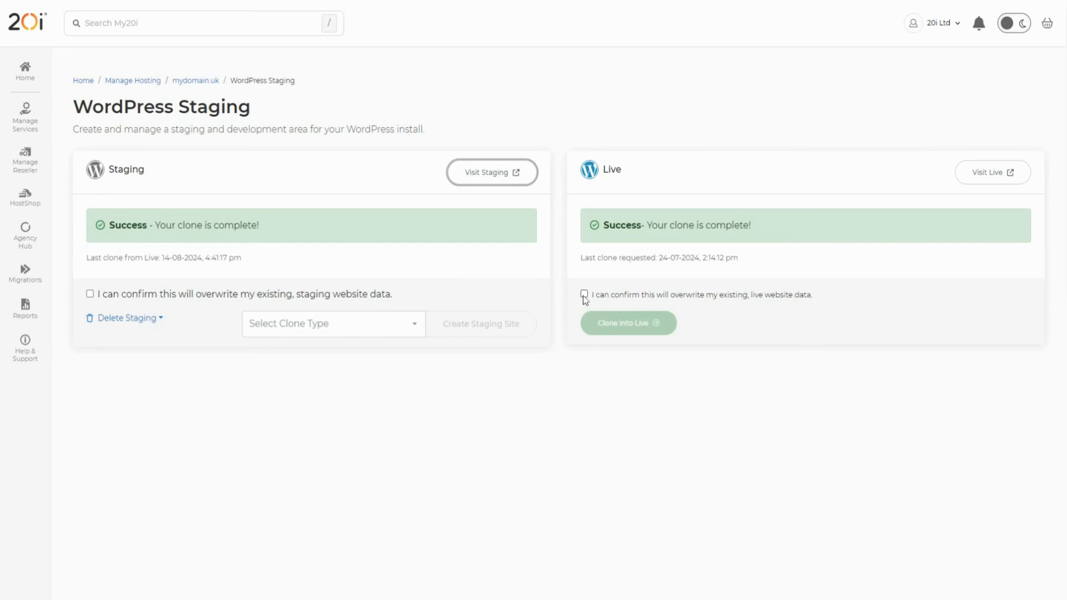
# Confirm overwriting live data, clone staging into live, and visit the live site.
pyautogui.click(584, 294)
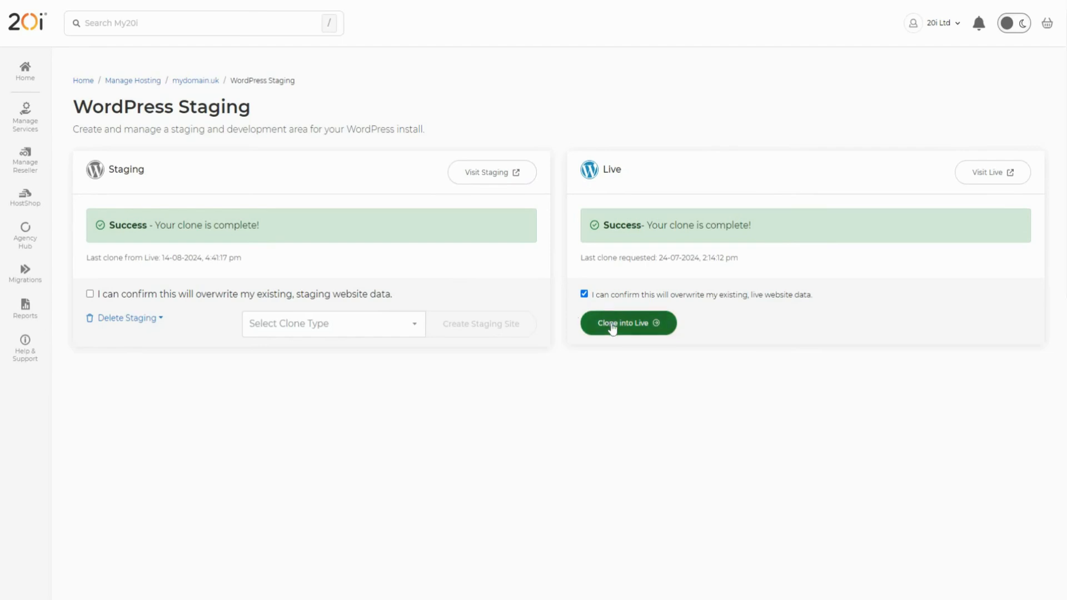
pyautogui.click(627, 323)
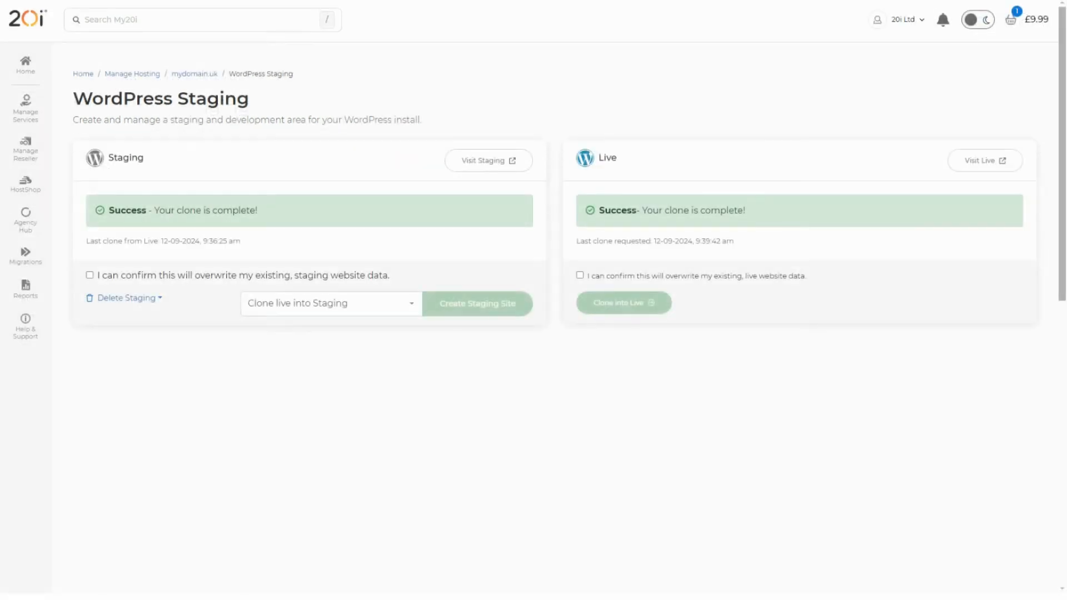
pyautogui.moveTo(985, 160)
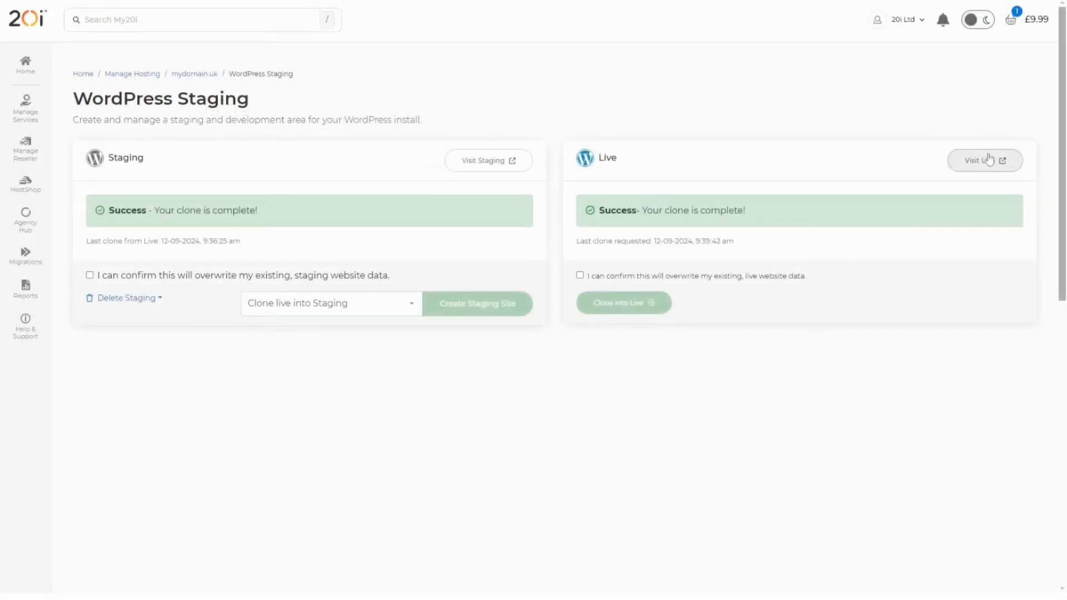
pyautogui.click(985, 161)
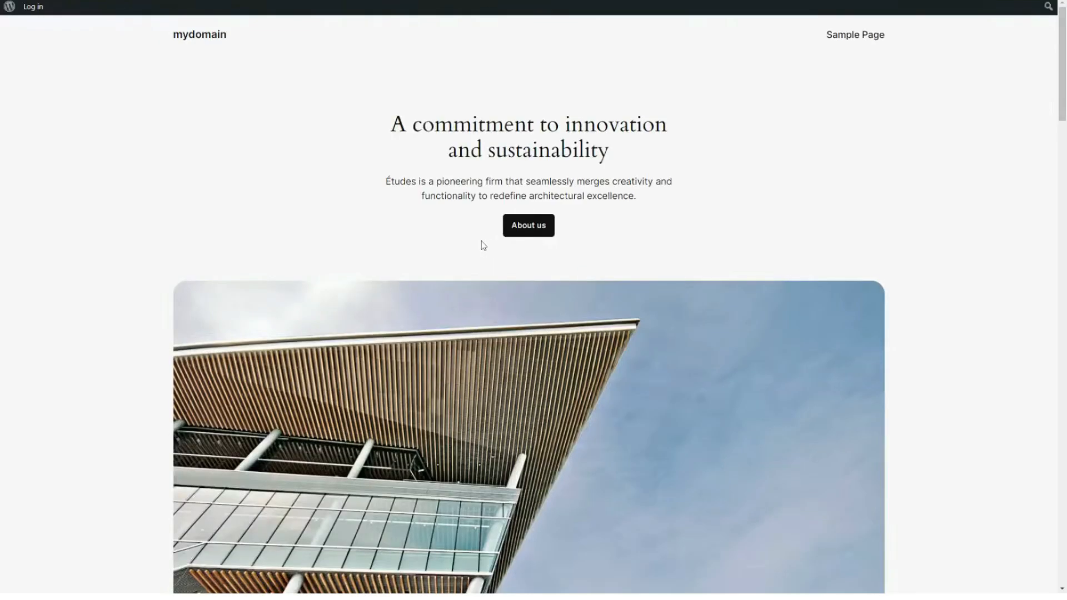
# Scroll the live mydomain homepage from the hero section down to the footer.
pyautogui.scroll(-3)
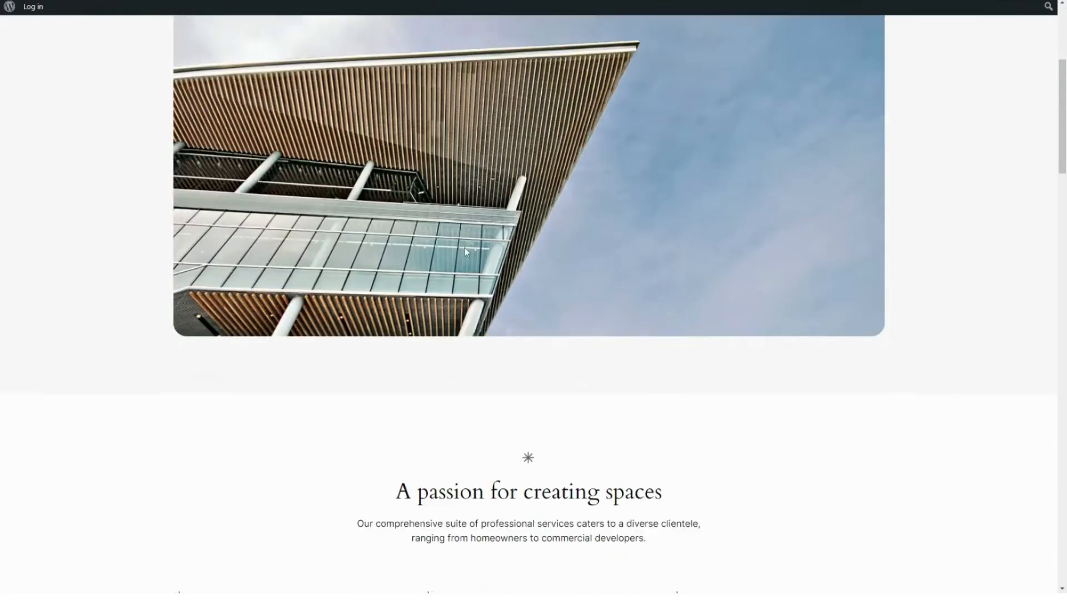
pyautogui.scroll(-3)
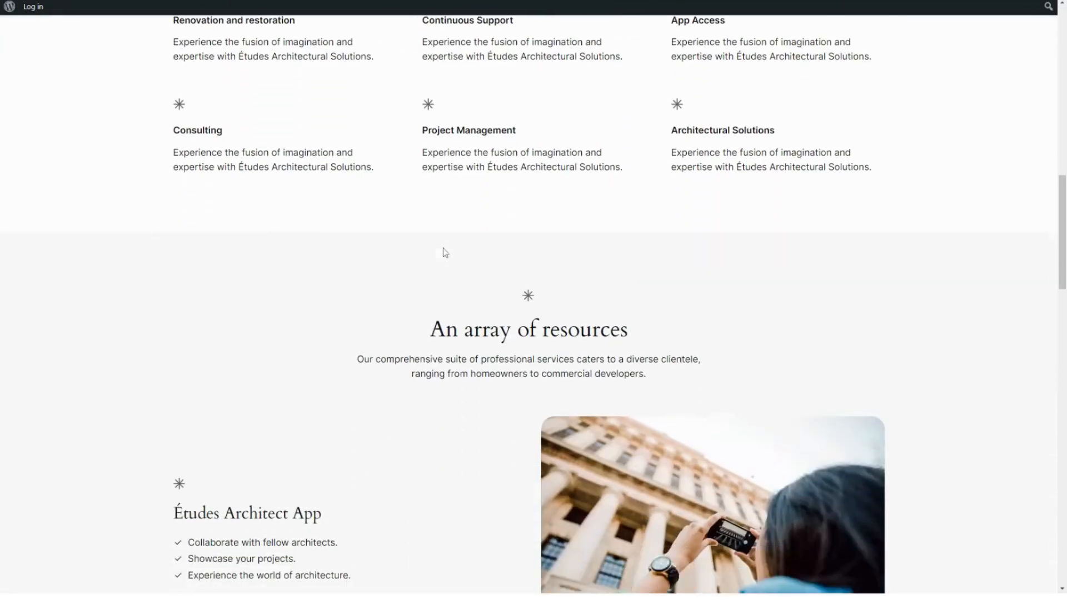
pyautogui.scroll(-3)
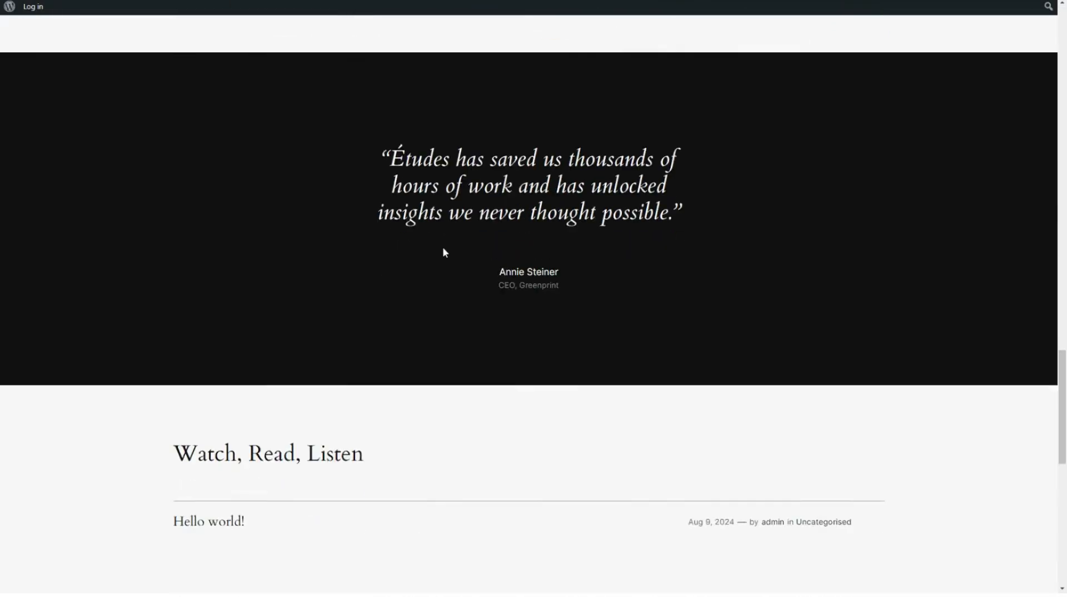
pyautogui.scroll(-3)
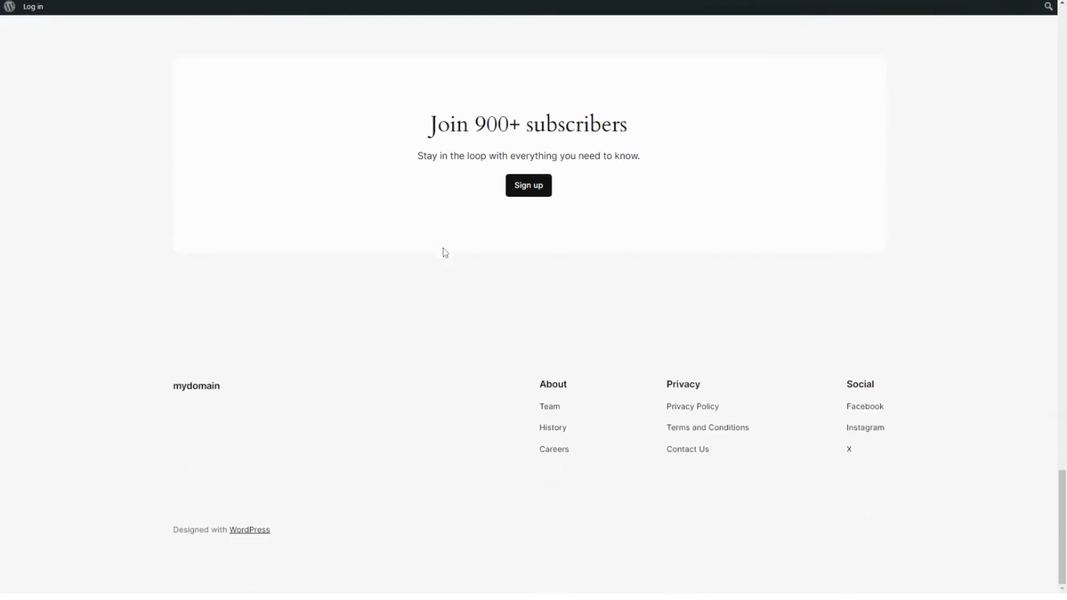